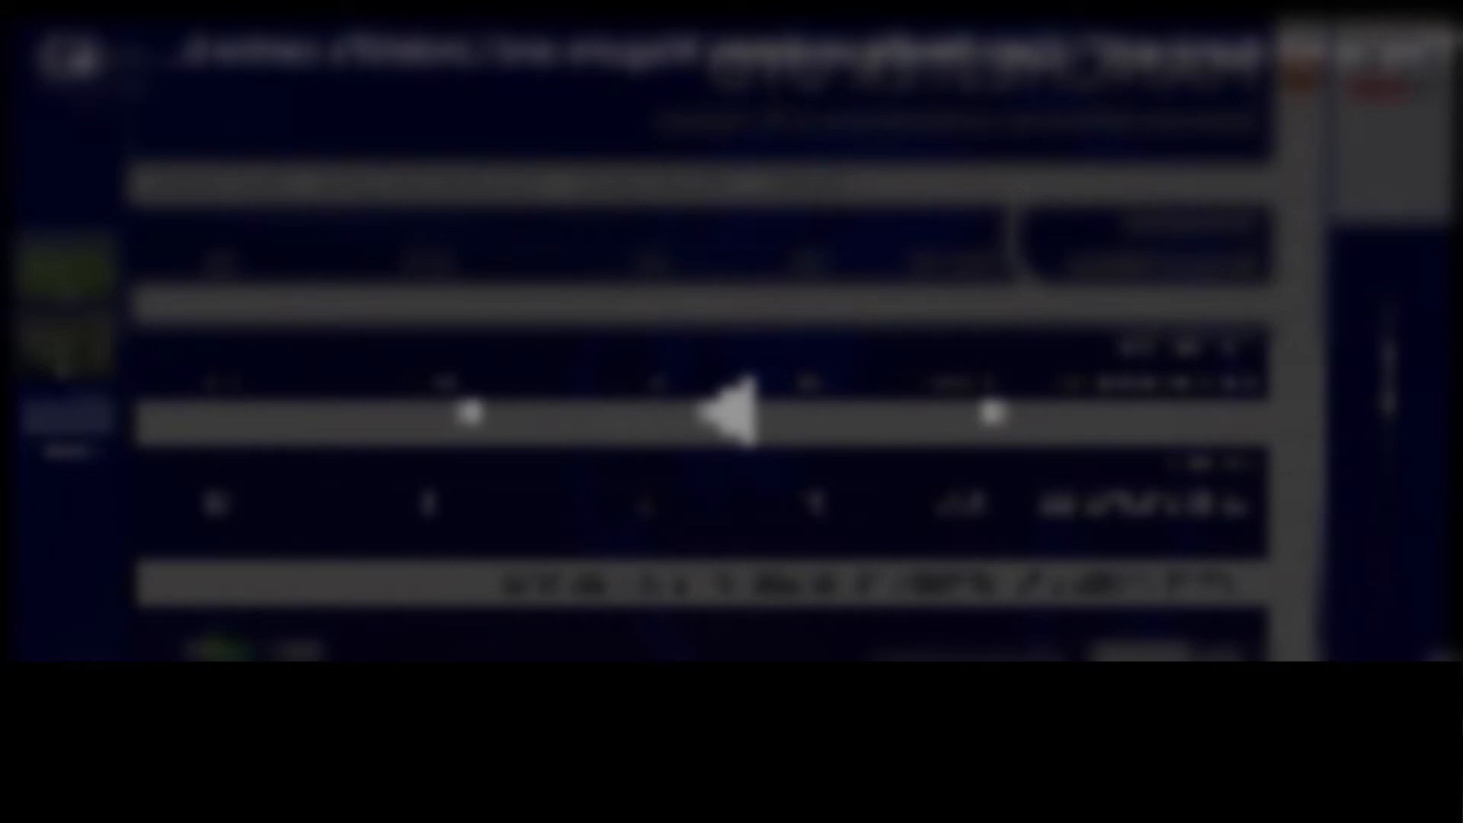
pyautogui.click(730, 413)
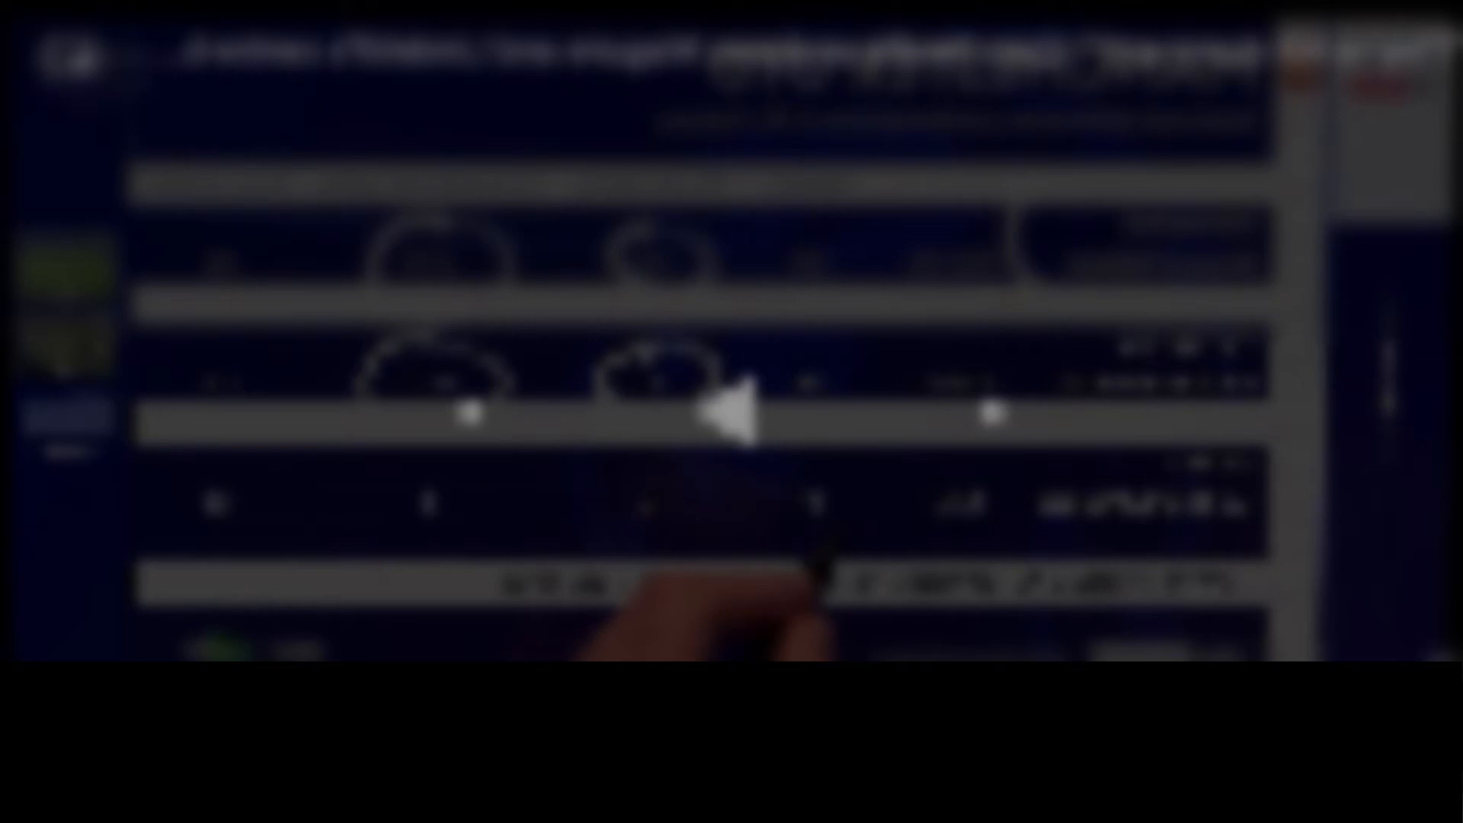
pyautogui.click(727, 413)
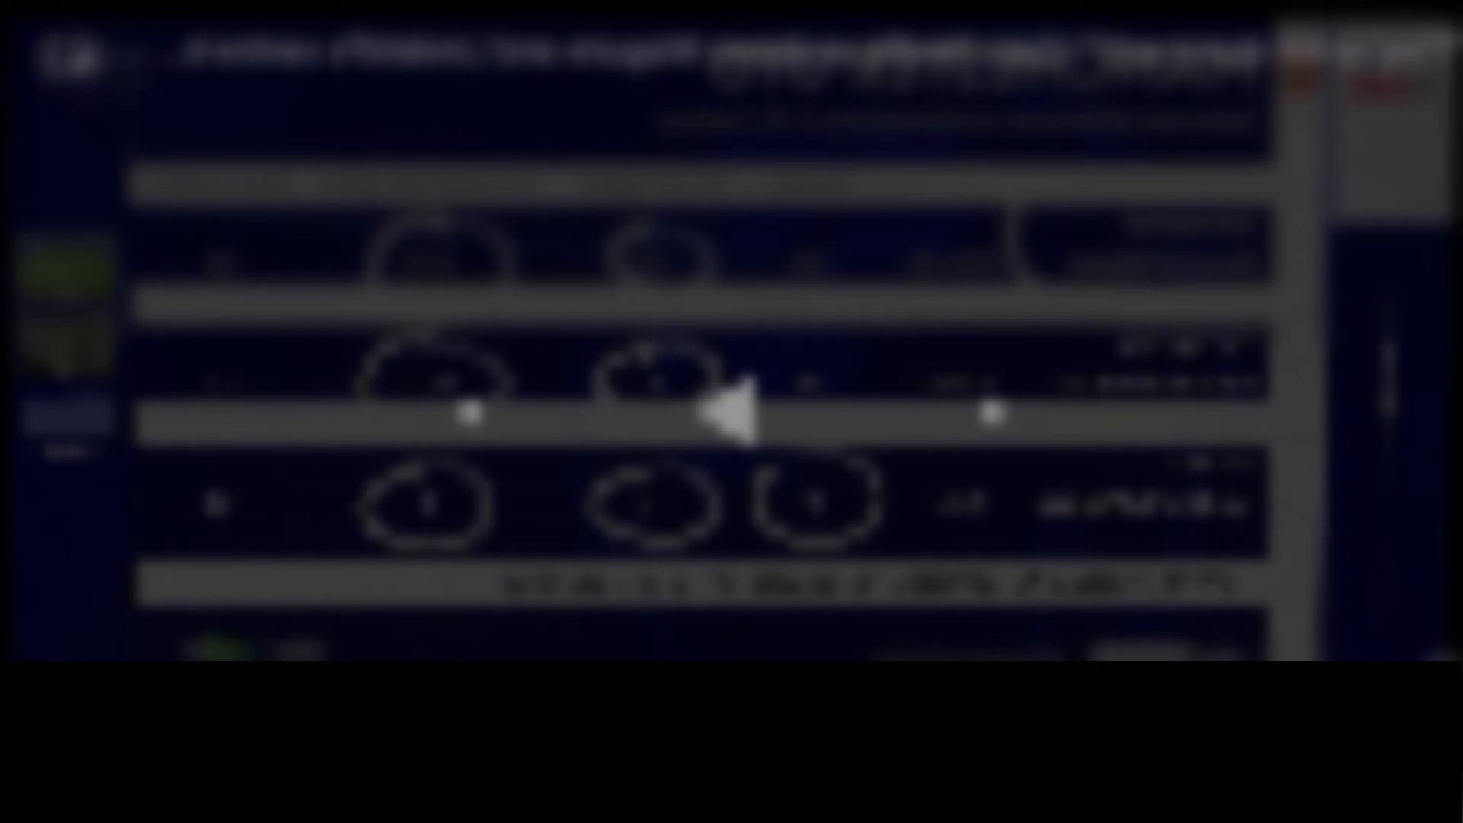
pyautogui.click(732, 412)
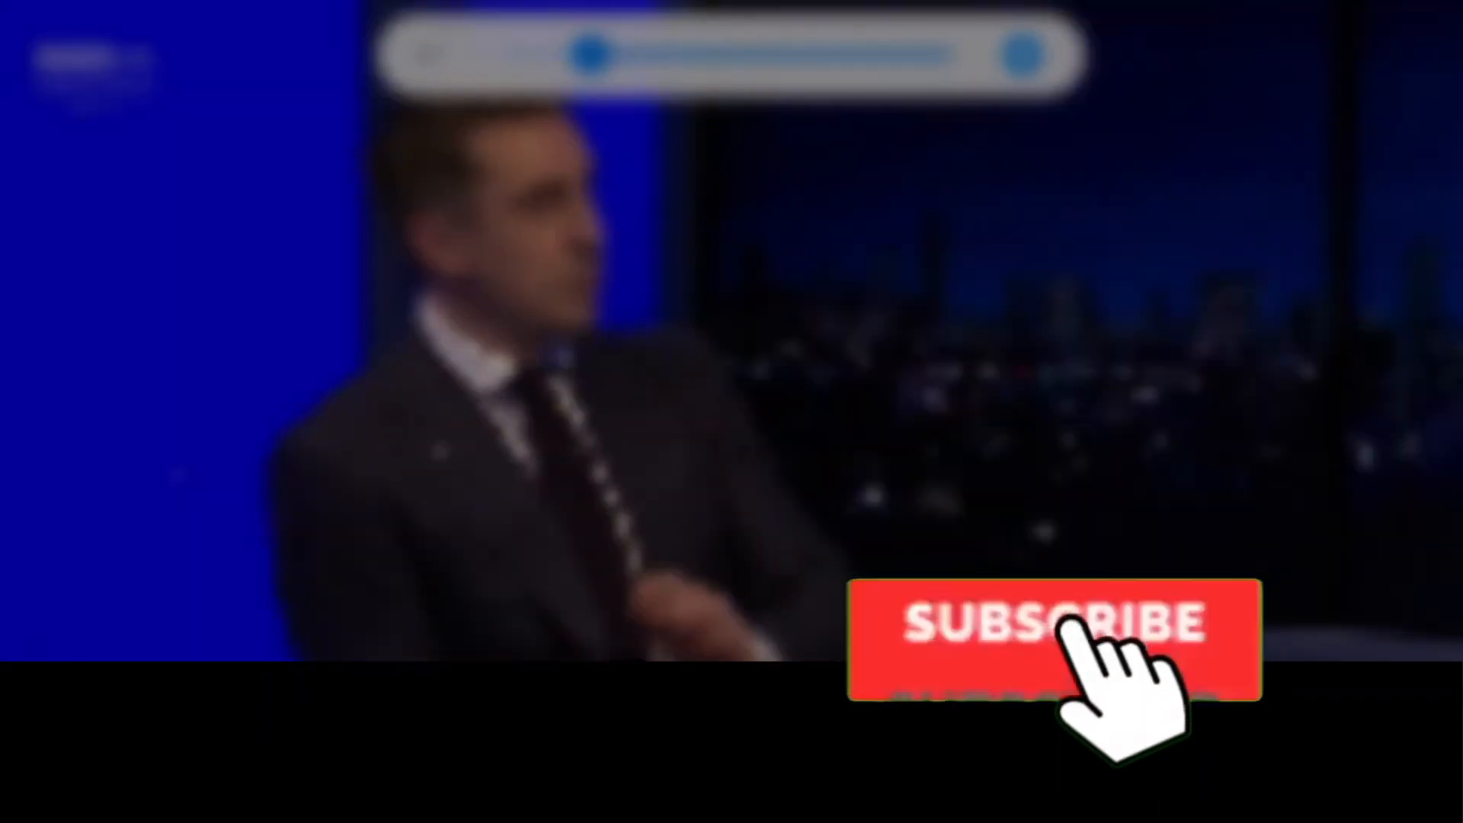
pyautogui.click(1054, 639)
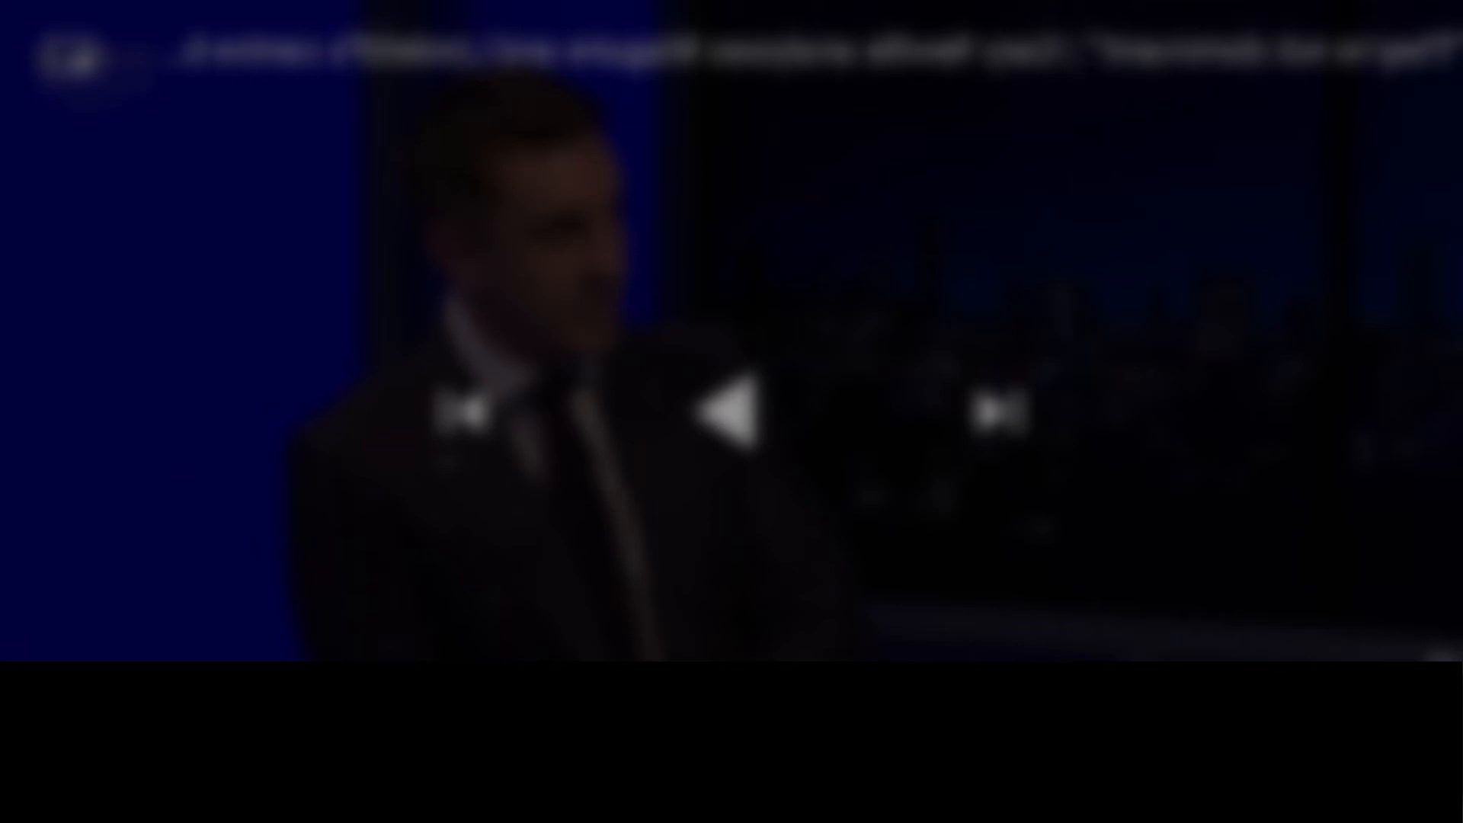
pyautogui.click(727, 411)
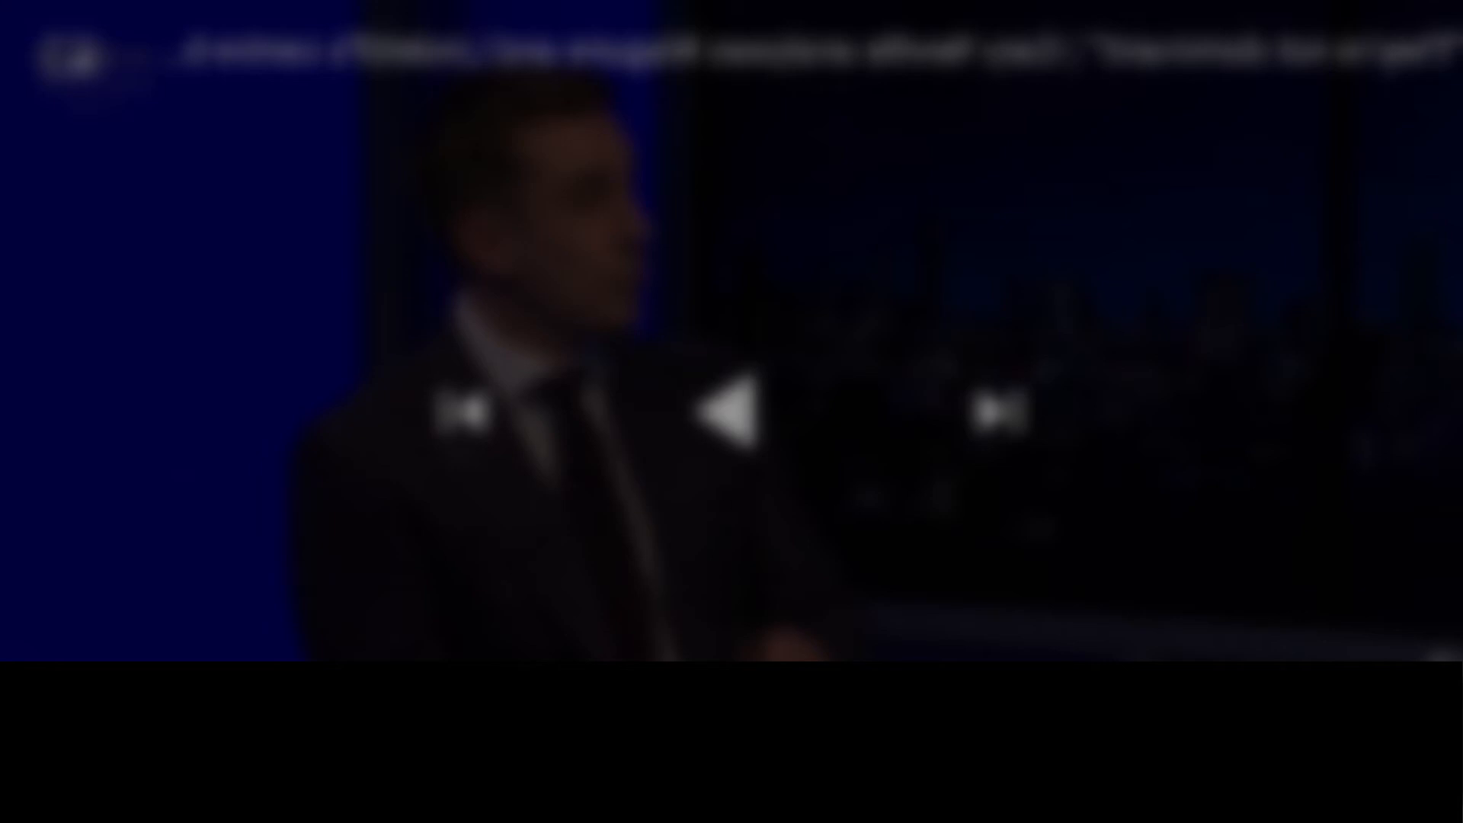
pyautogui.click(731, 410)
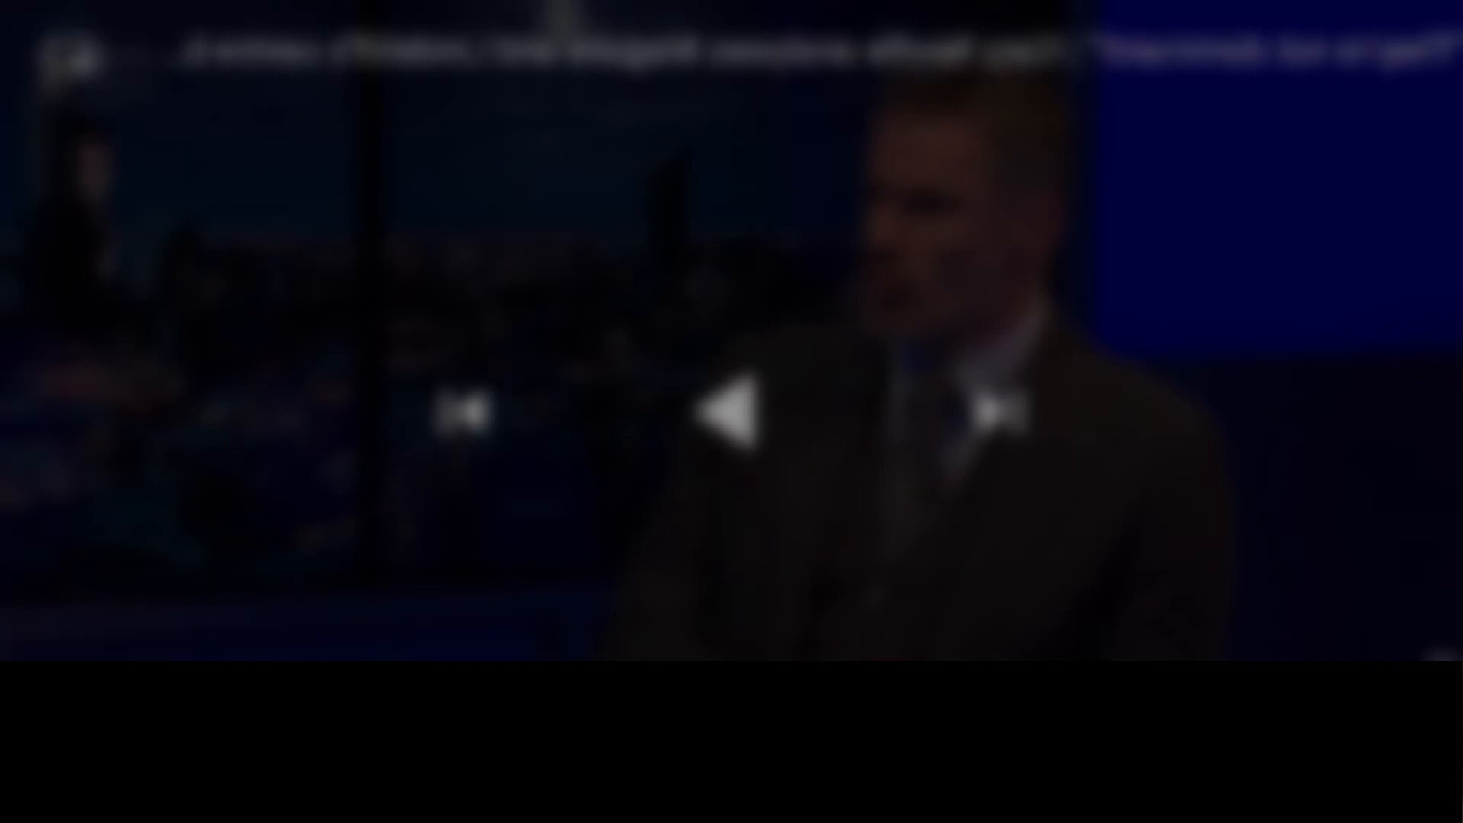
pyautogui.click(732, 413)
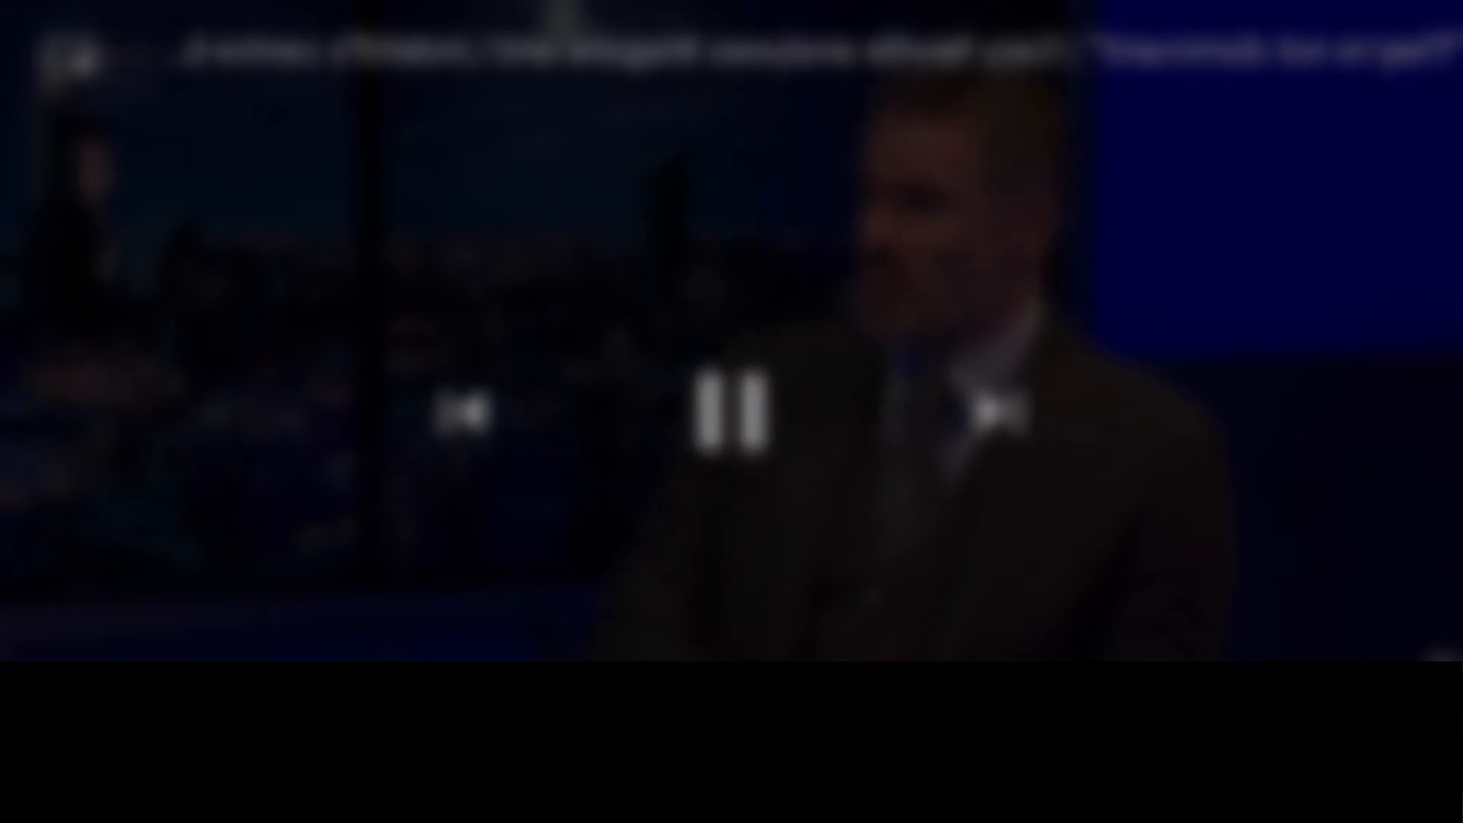